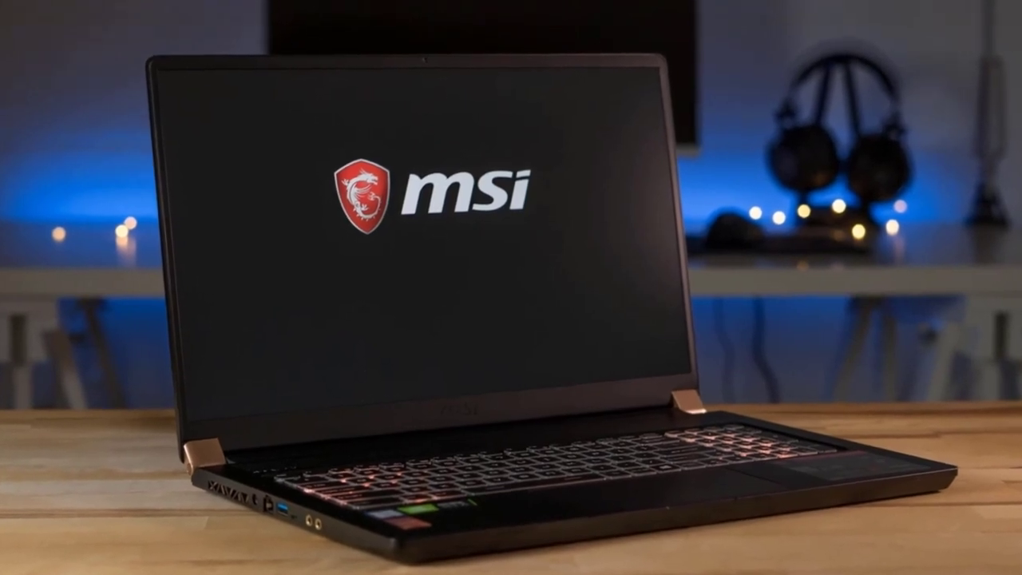
left_click(952, 552)
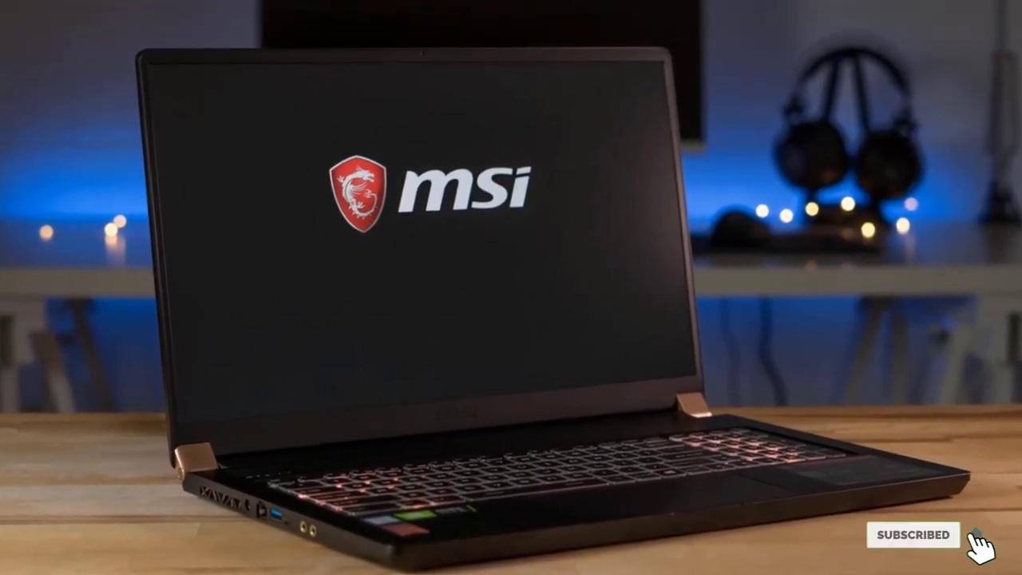